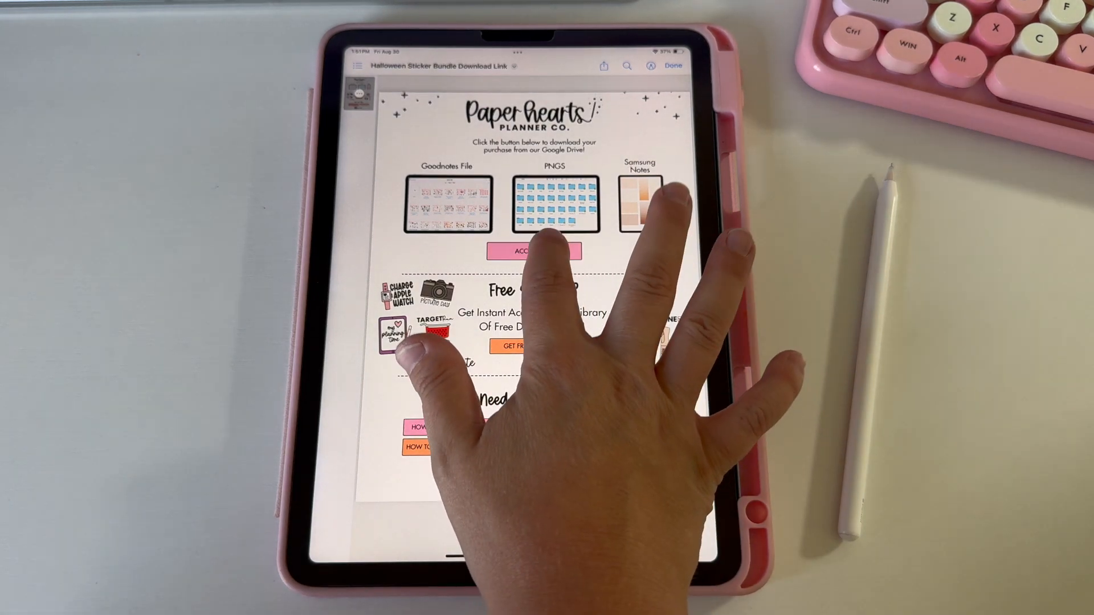
Follow the PDF's ACCESS FILES link into the shared Halloween Stickers Bundle Drive folder.
{"action": "left_click", "coordinate": [533, 251]}
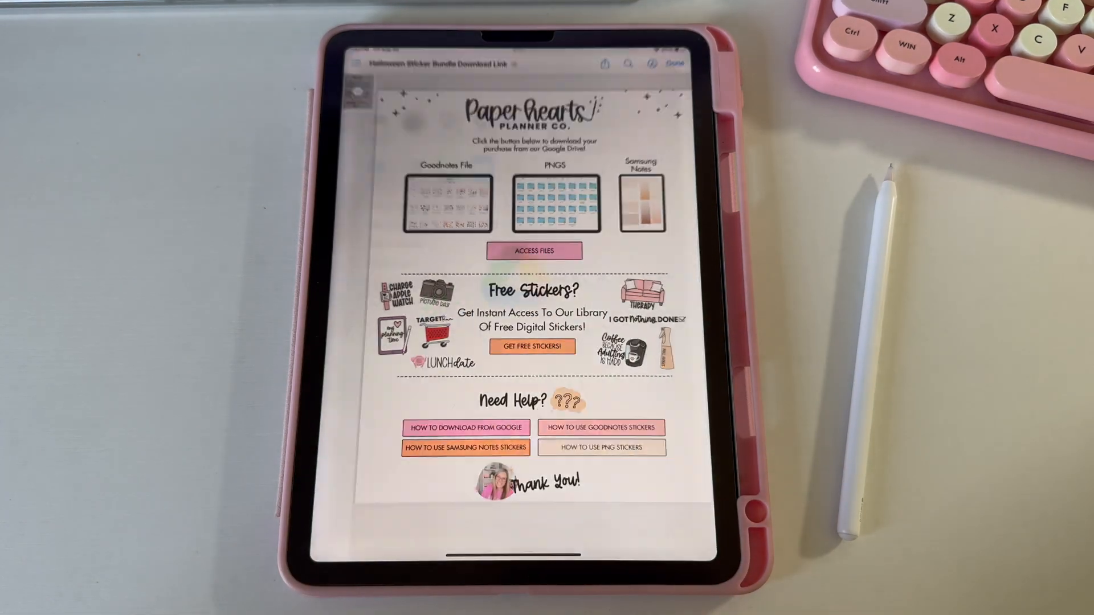
{"action": "left_click", "coordinate": [534, 250]}
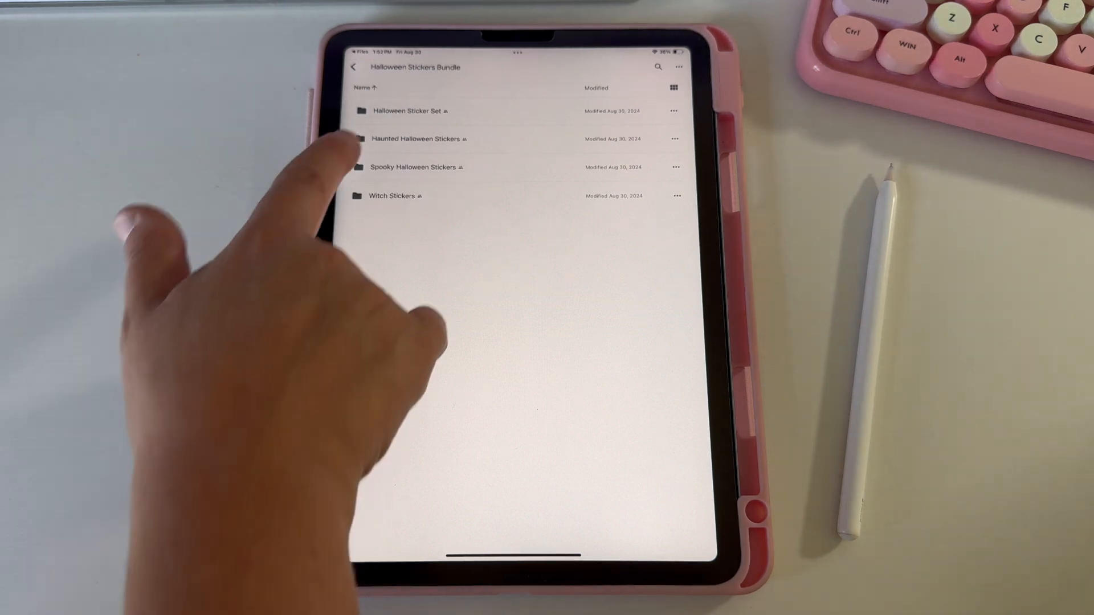
Enter the Halloween Sticker Set folder and bring up options for the Halloween Stickers PNGs zip.
{"action": "left_click", "coordinate": [410, 110]}
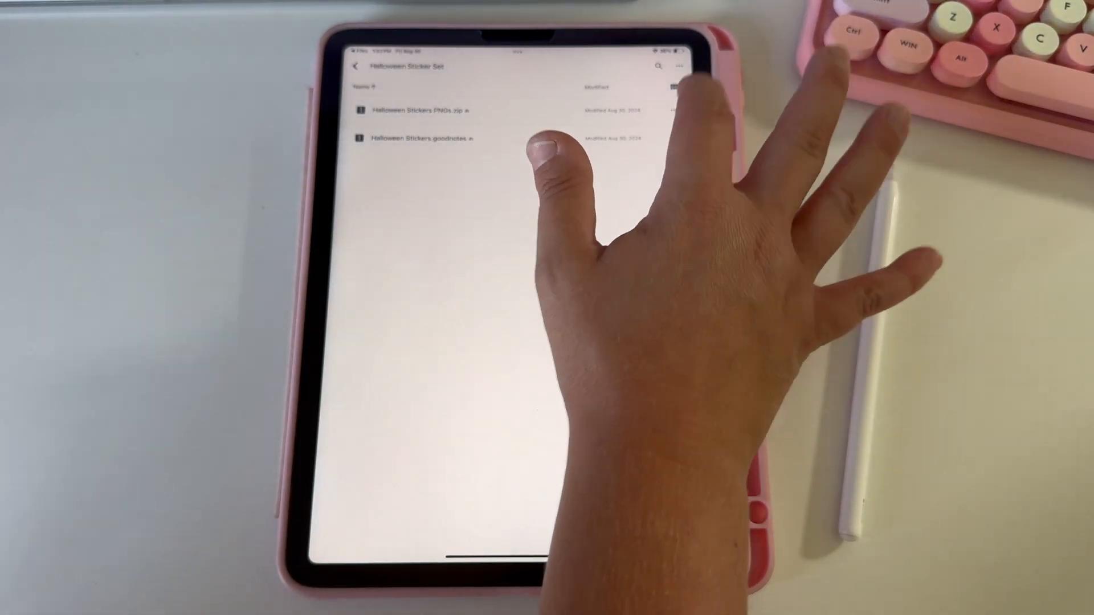
{"action": "left_click", "coordinate": [677, 65]}
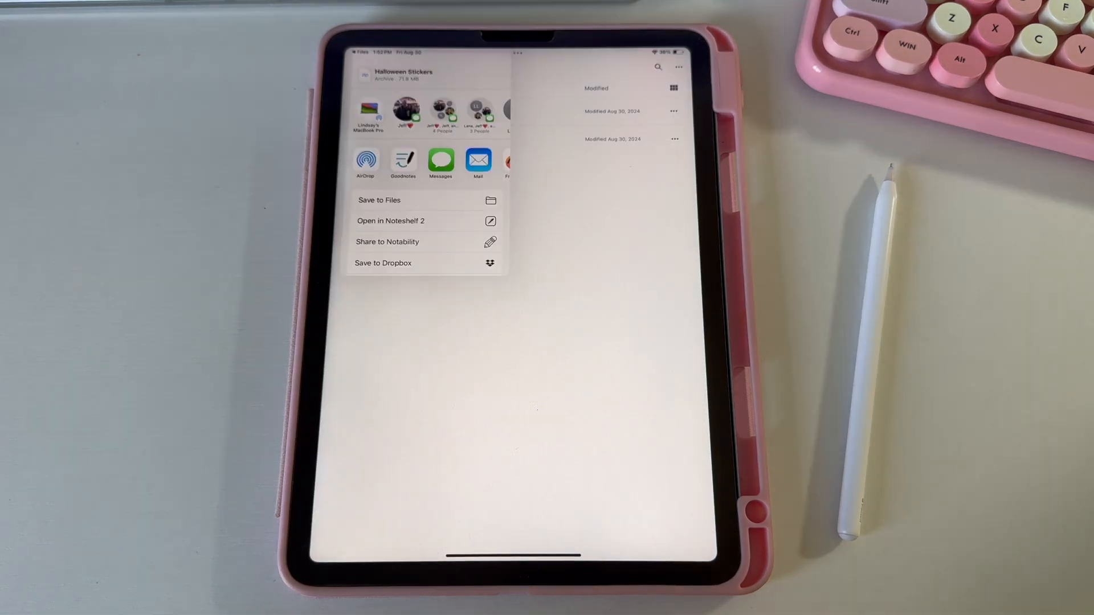
Save the Halloween Stickers zip archive to Files in the iPad's Downloads folder.
{"action": "left_click", "coordinate": [378, 200]}
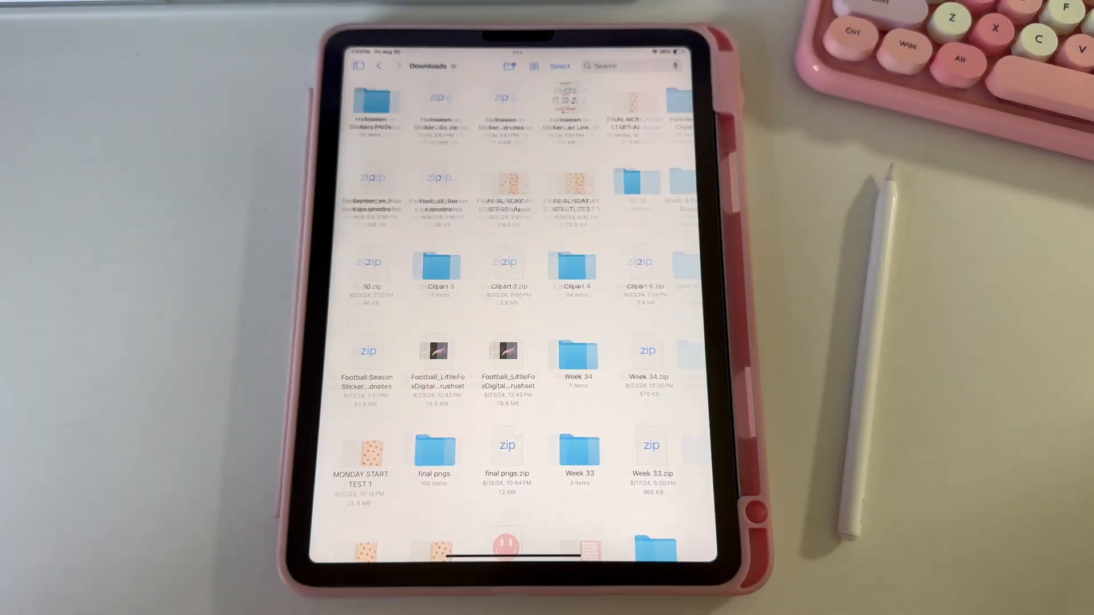
View the Halloween Stickers zip sitting in the iPad's Downloads folder.
{"action": "double_click", "coordinate": [375, 112]}
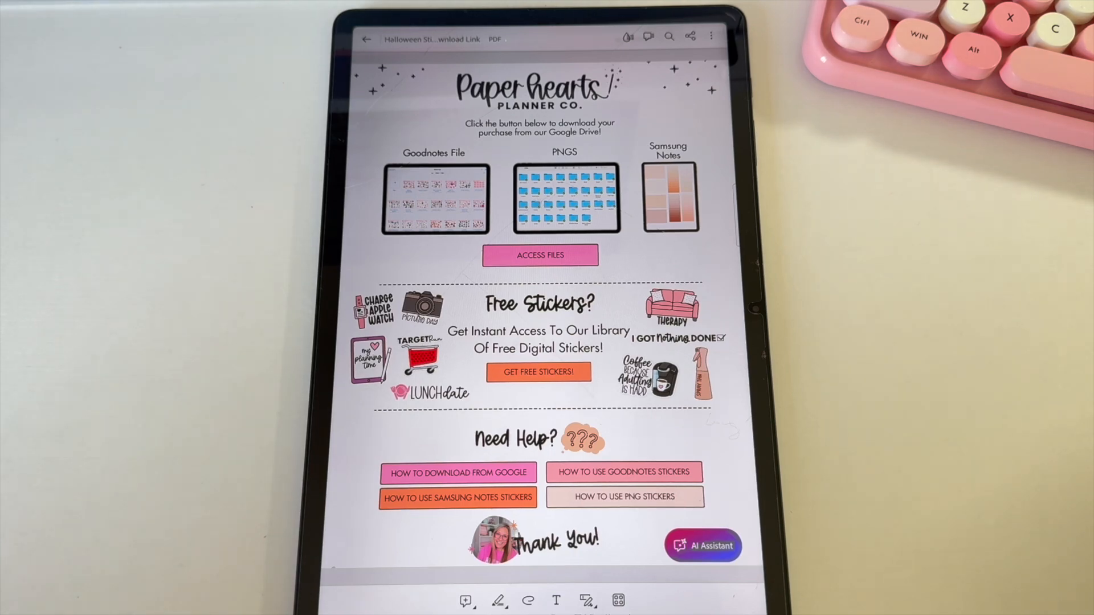
Follow ACCESS FILES from the PDF, confirm the web prompt and chosen Google account into Drive.
{"action": "left_click", "coordinate": [540, 255]}
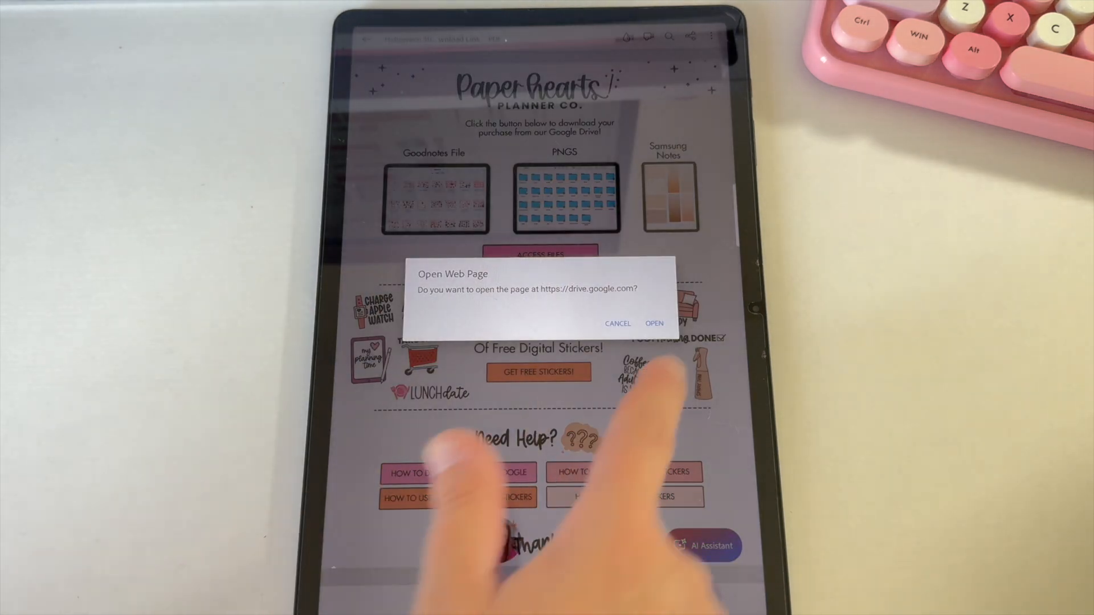
{"action": "left_click", "coordinate": [653, 322]}
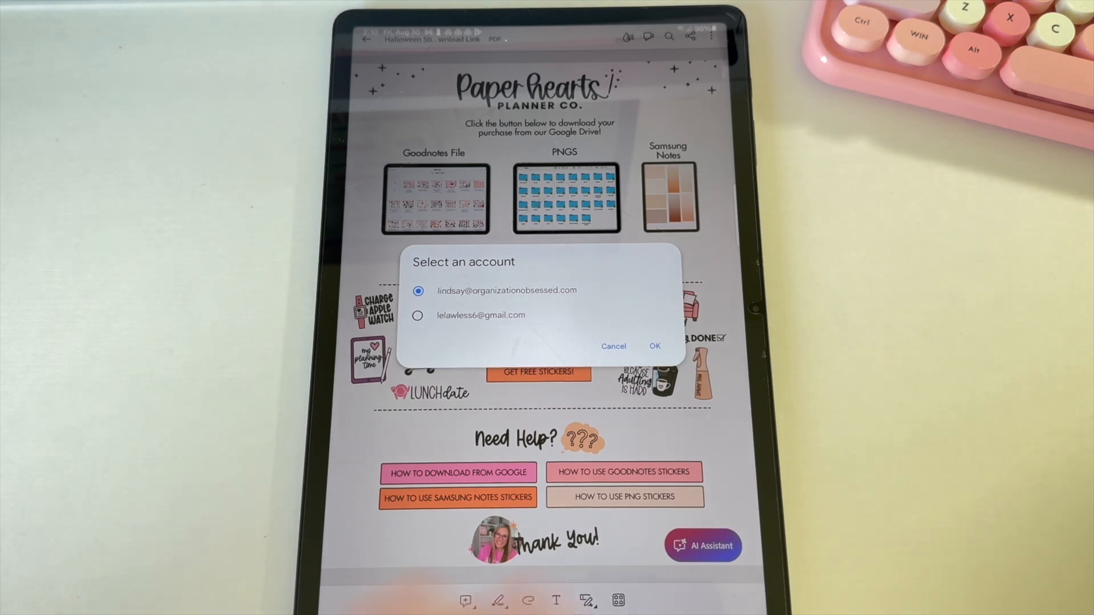
{"action": "left_click", "coordinate": [653, 347]}
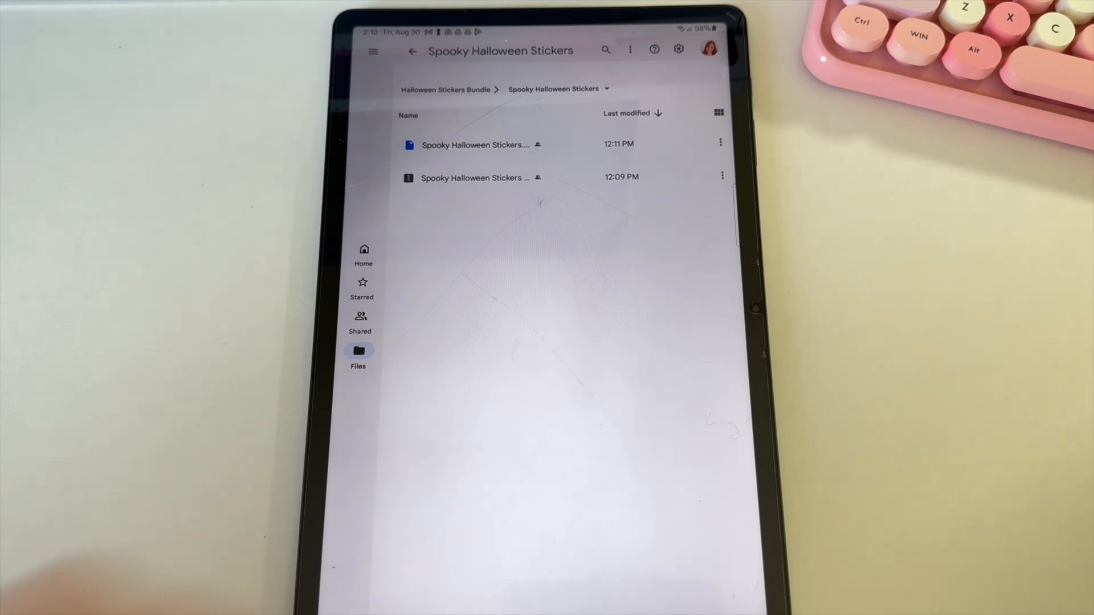
Download Spooky Halloween Stickers.goodnotes to the tablet and check it in My Files Downloads.
{"action": "left_click", "coordinate": [722, 144]}
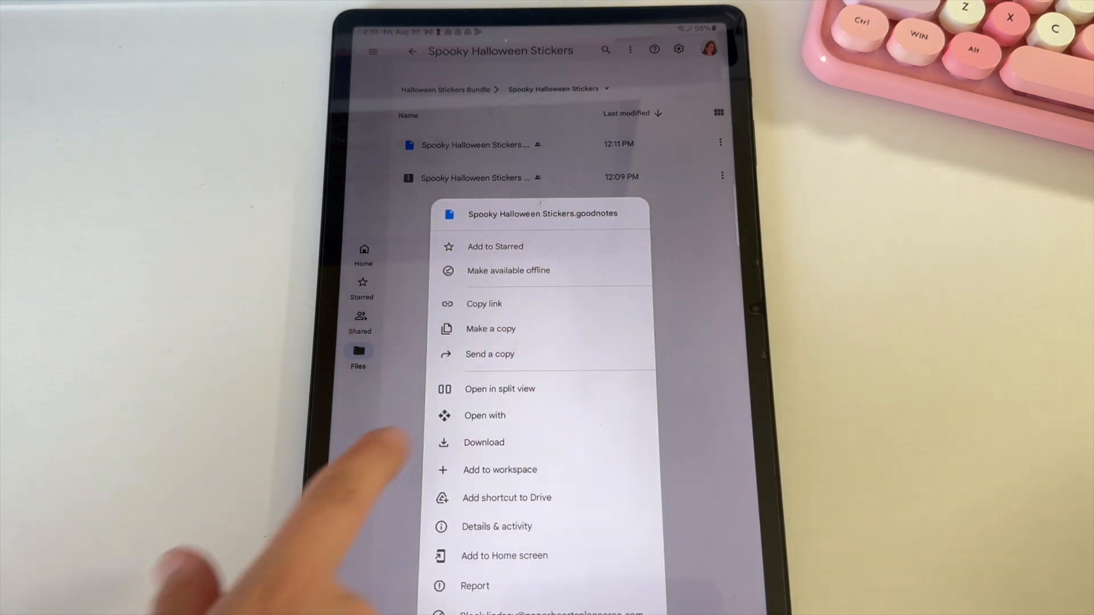
{"action": "left_click", "coordinate": [484, 442]}
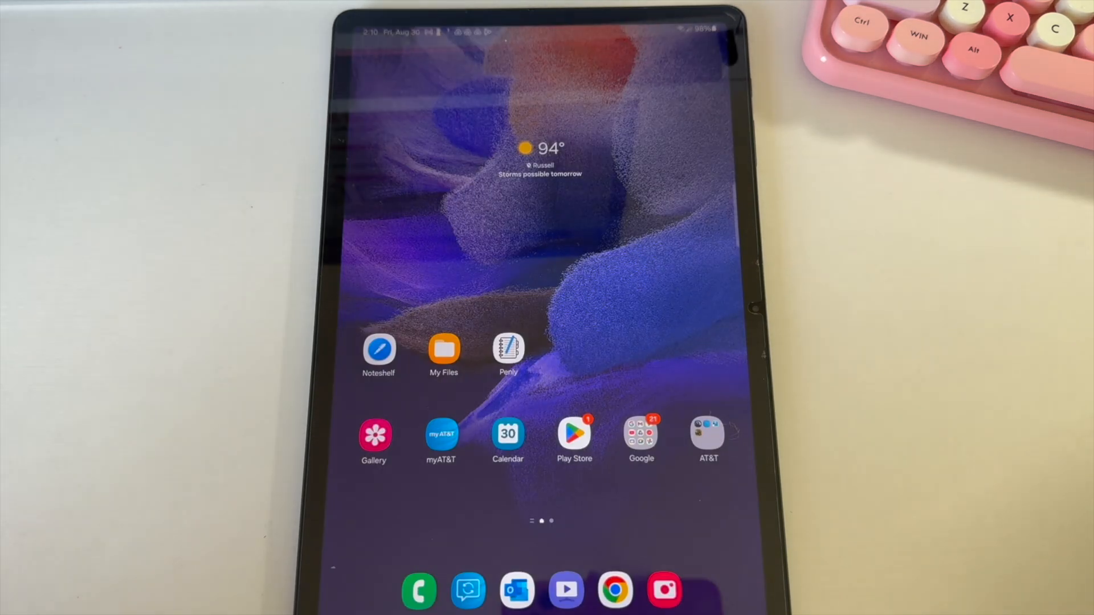
{"action": "left_click", "coordinate": [443, 351]}
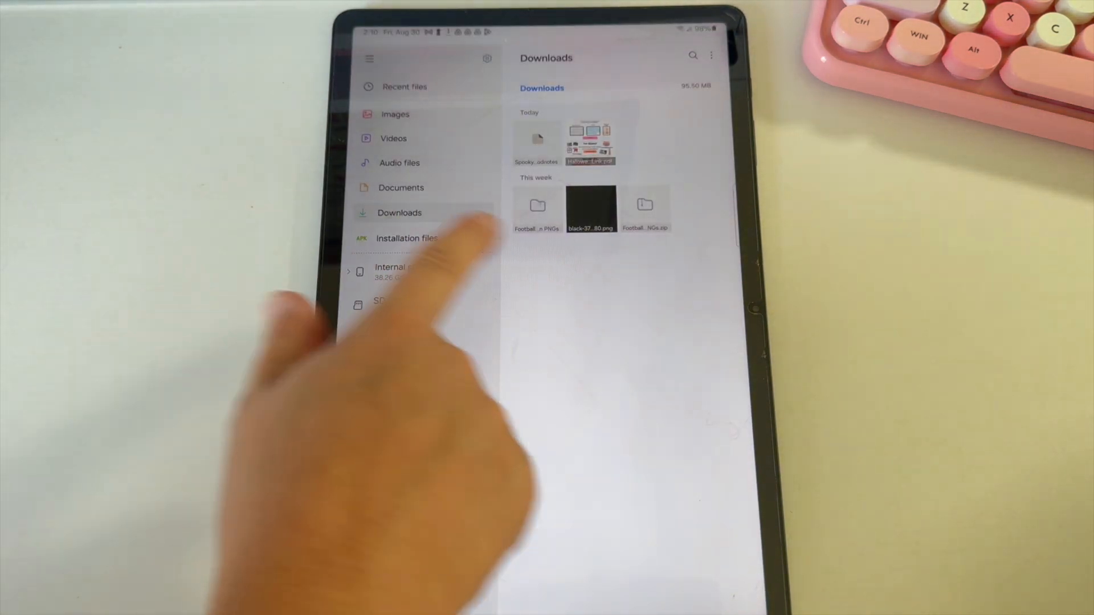